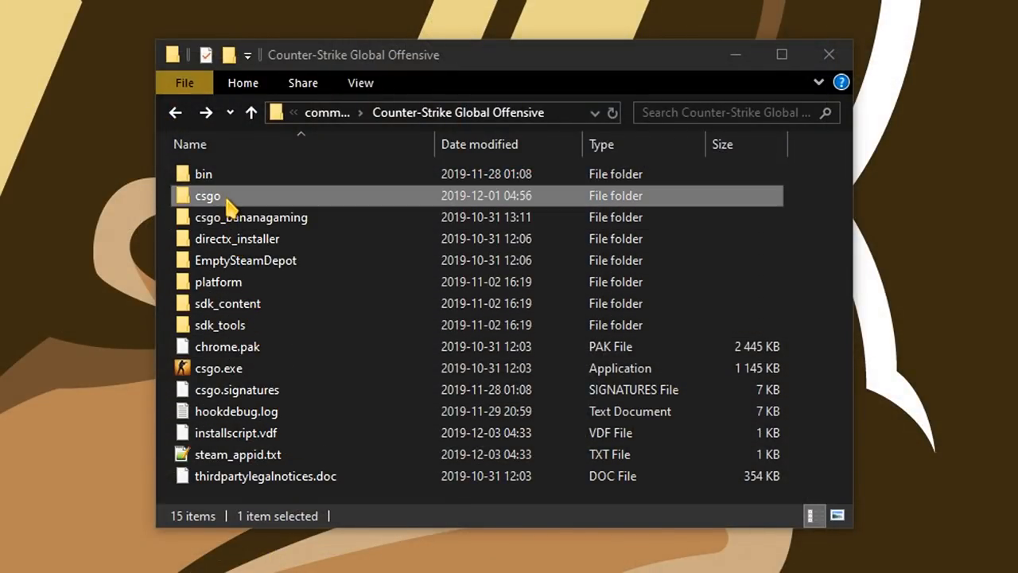
Navigate into csgo, then panorama, then the fonts folder of the CS:GO directory.
double_click(207, 194)
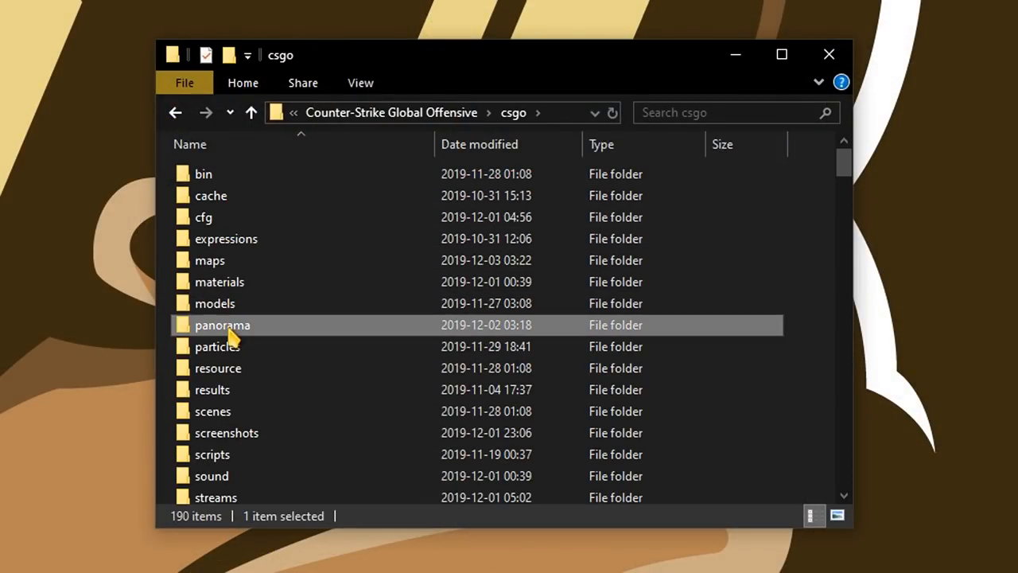
double_click(223, 325)
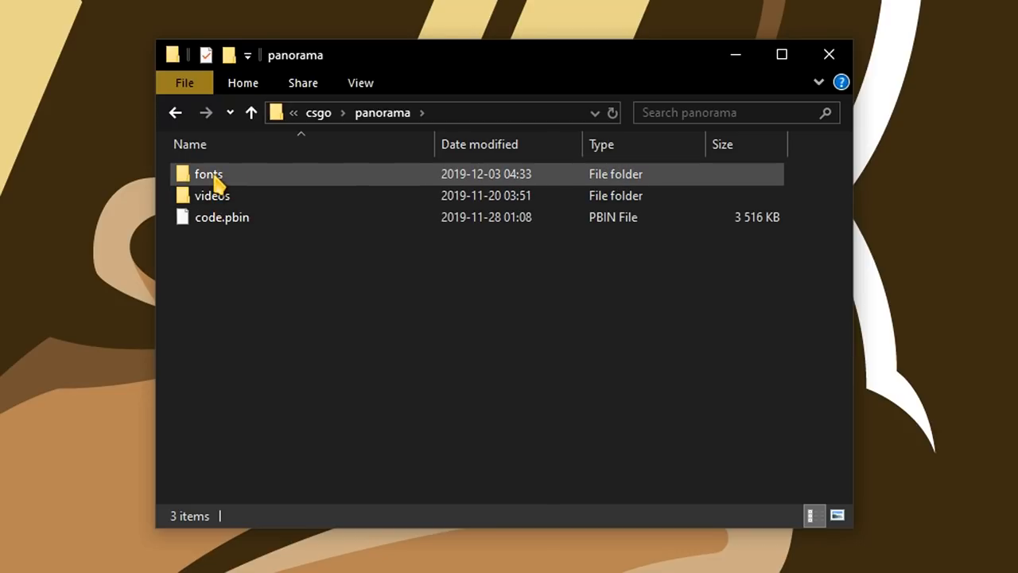
double_click(208, 173)
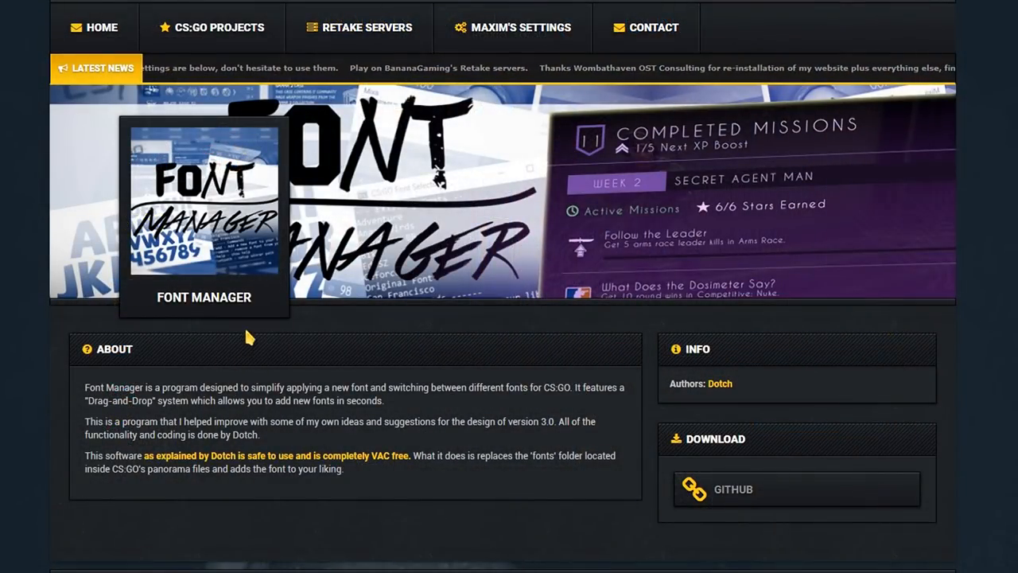
mouse_move(729, 490)
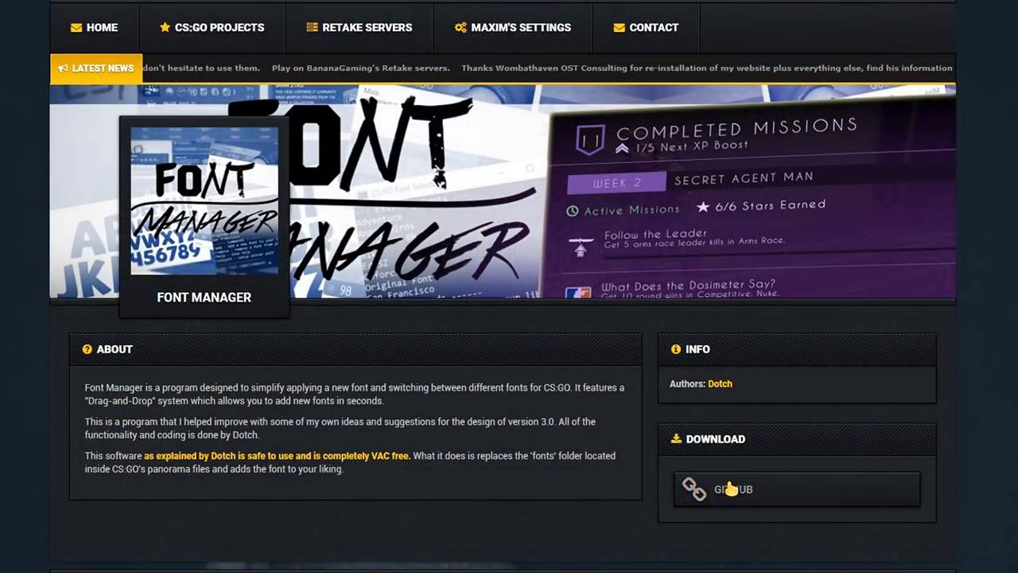
Follow the GitHub download link on the Bananagaming Font Manager page.
left_click(732, 488)
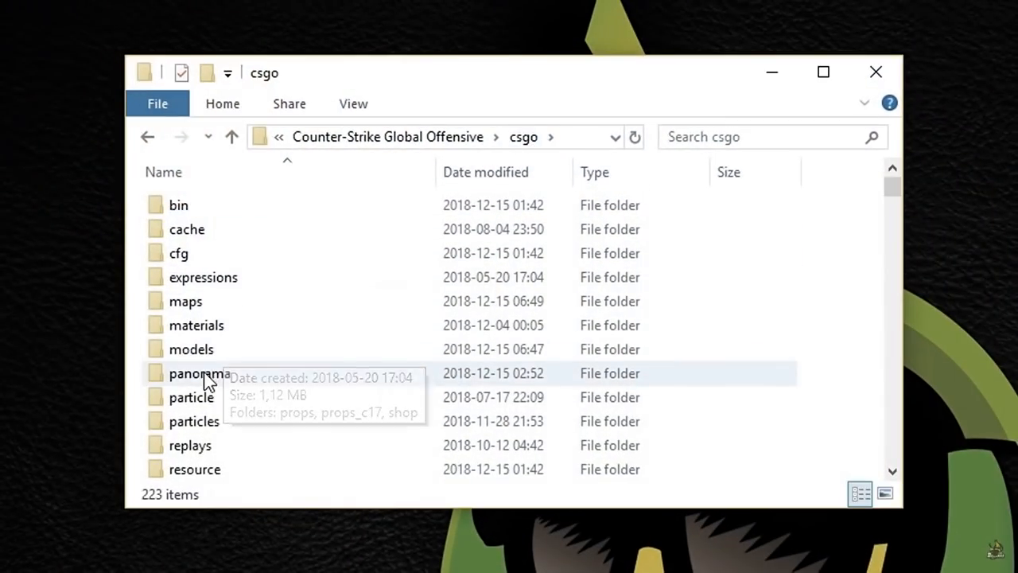
Enter the panorama folder inside the csgo directory.
double_click(199, 372)
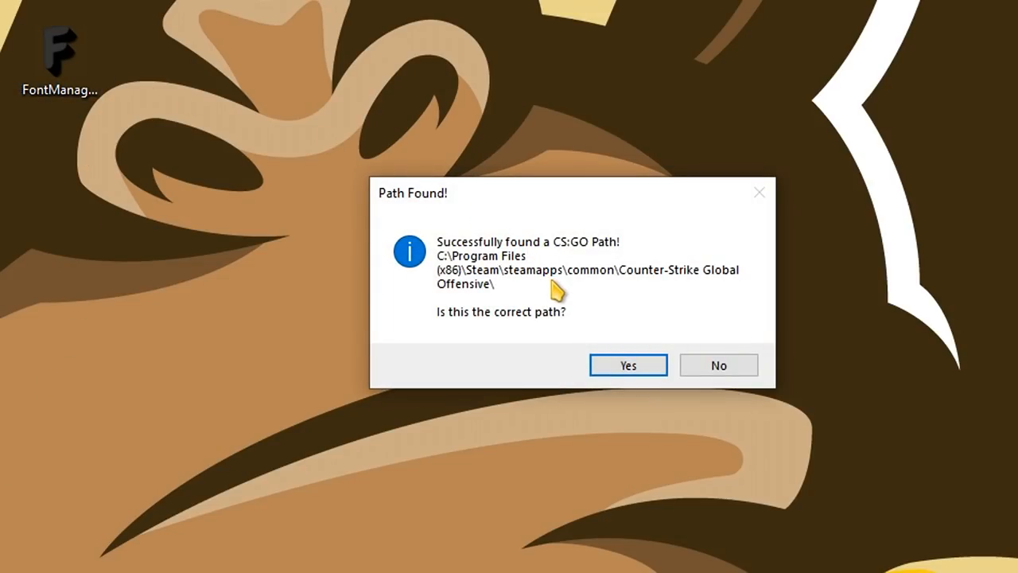
Answer the Path Found prompt and browse CS:GO's local files in Steam for the install path.
left_click(718, 365)
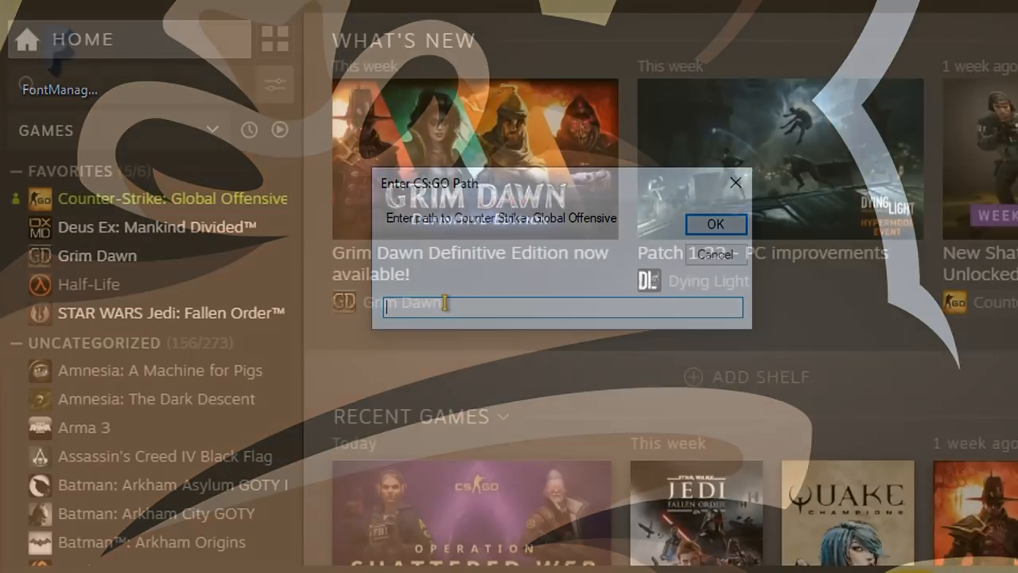
right_click(172, 197)
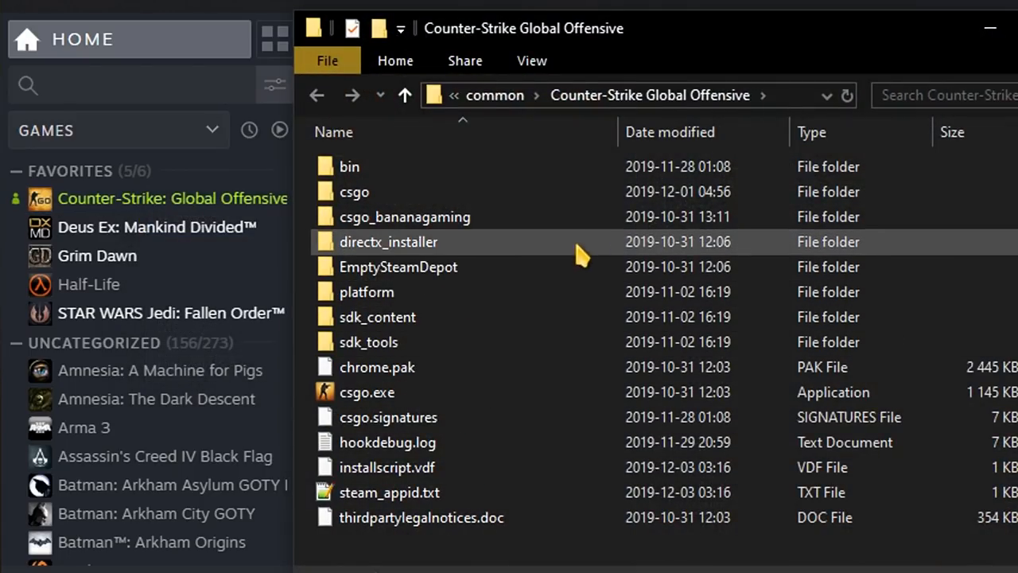
left_click(551, 451)
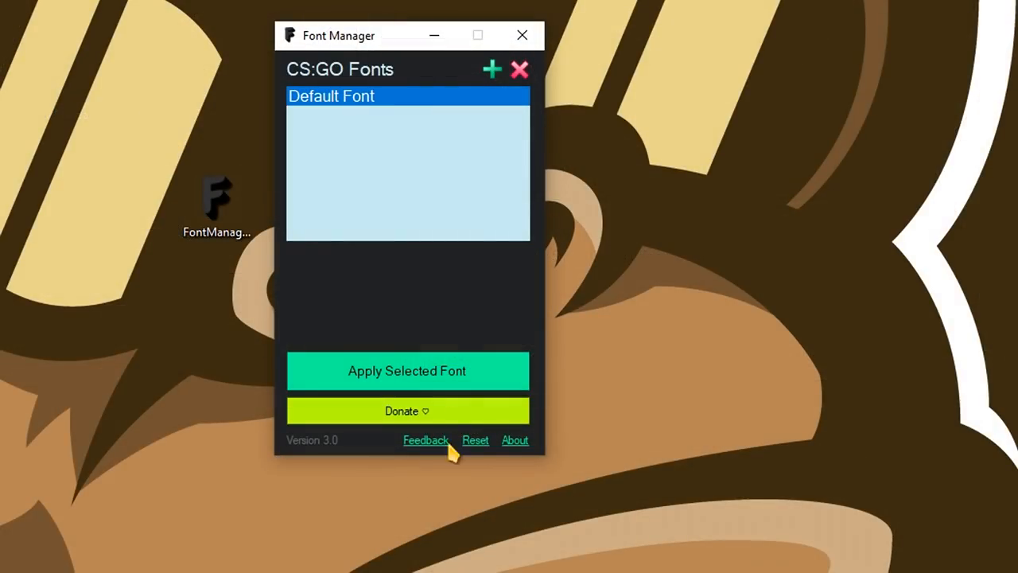
mouse_move(363, 114)
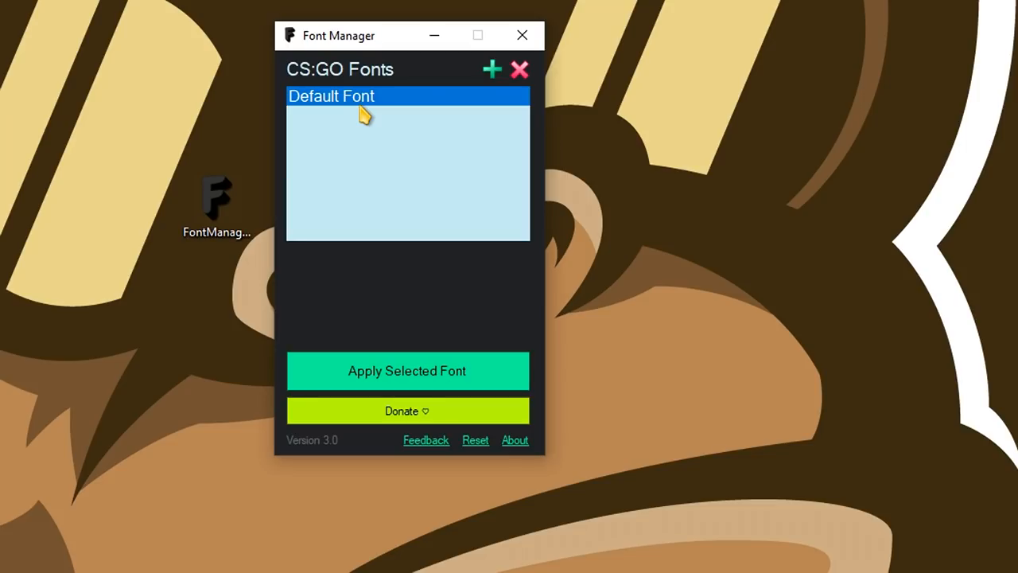
mouse_move(333, 105)
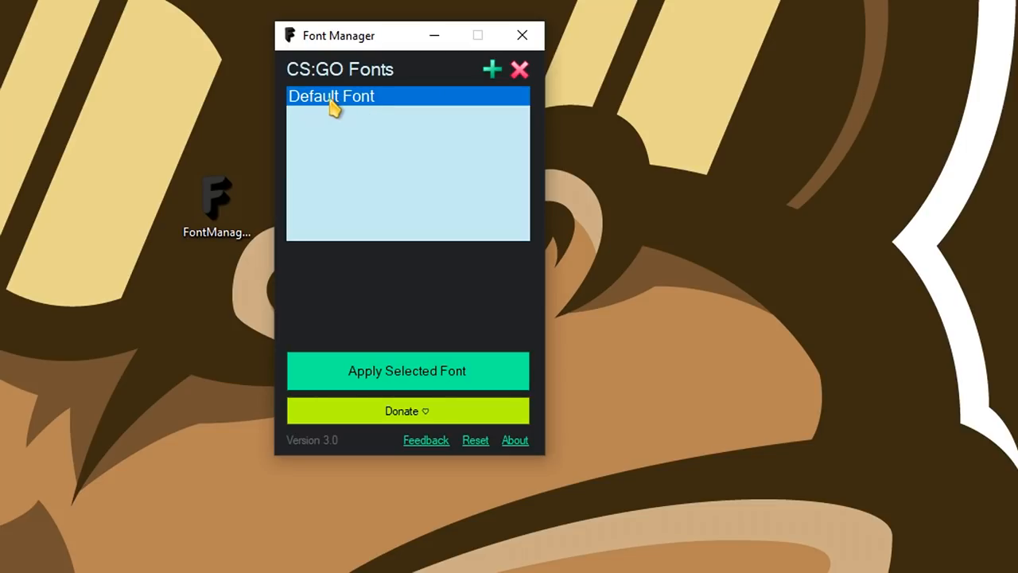
mouse_move(414, 167)
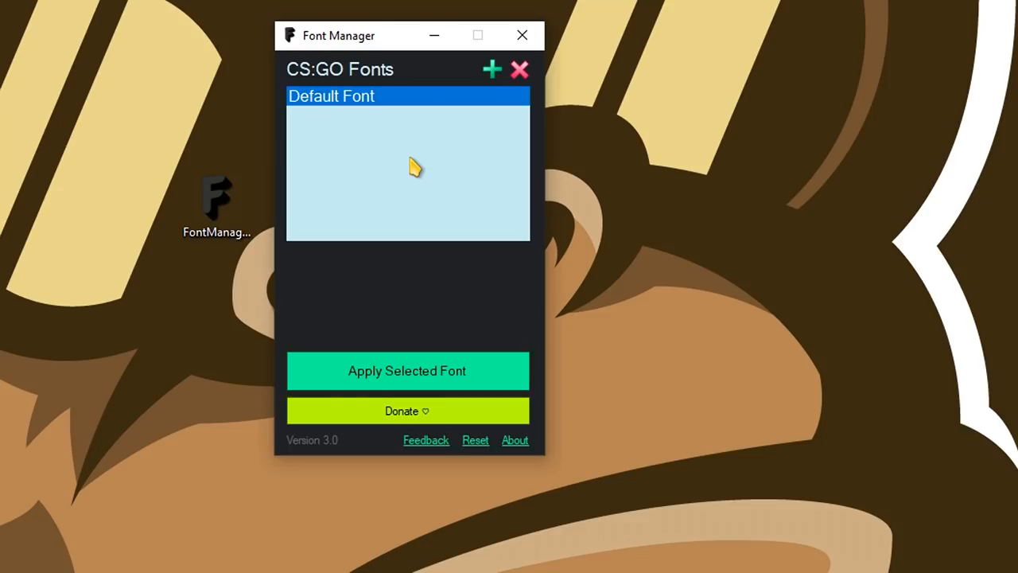
Bring up the System Fonts list and scroll toward Comic Sans MS.
left_click(491, 70)
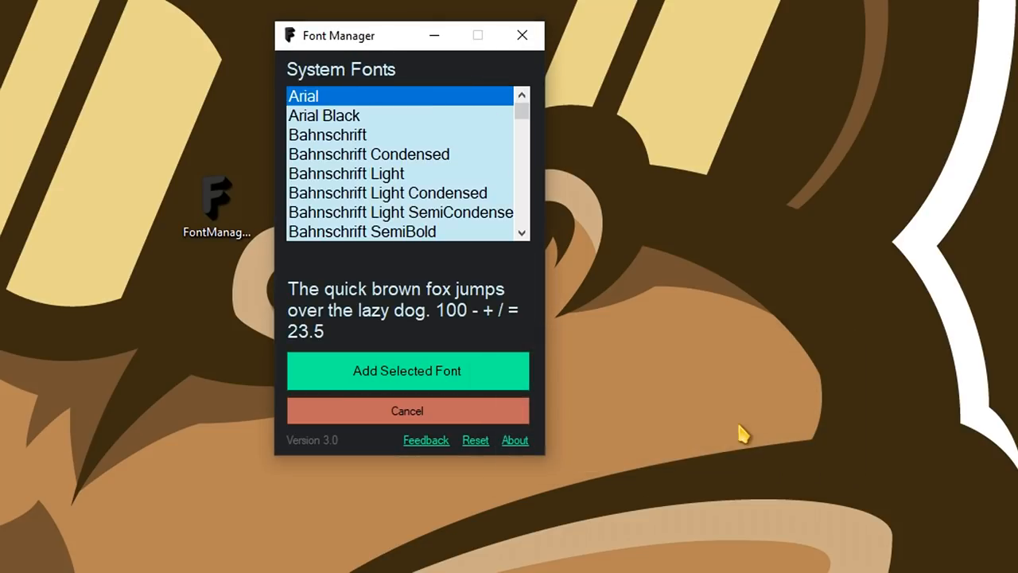
scroll("down", 3)
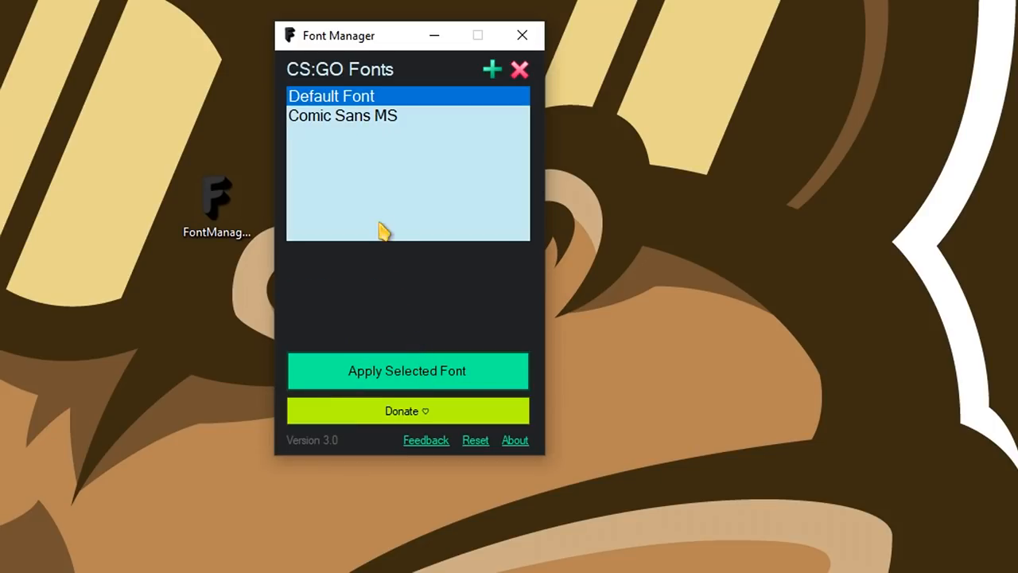
Preview Comic Sans MS at several sizes, settle on medium, and apply it to CS:GO.
left_click(342, 114)
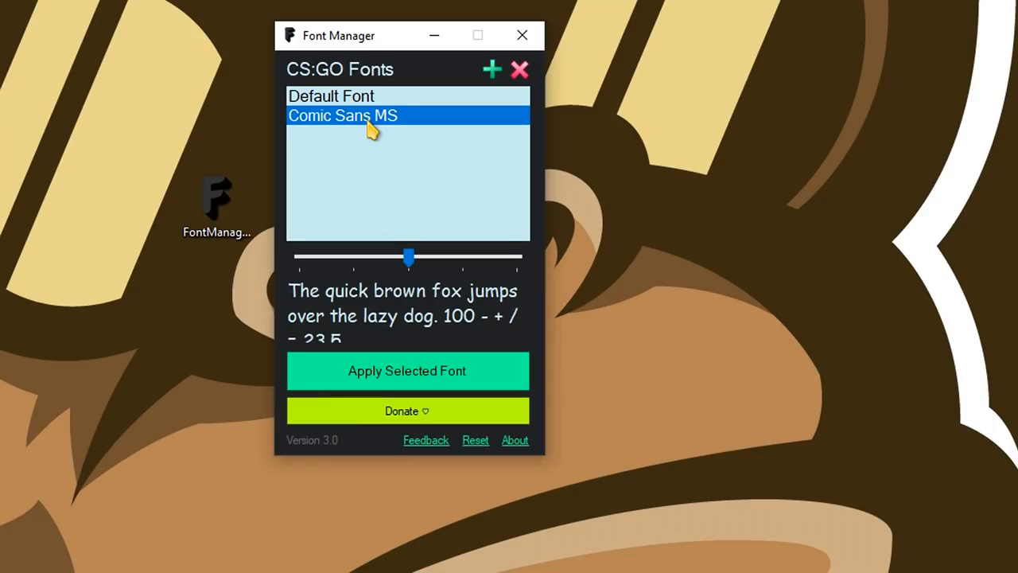
left_click_drag(407, 257, 353, 256)
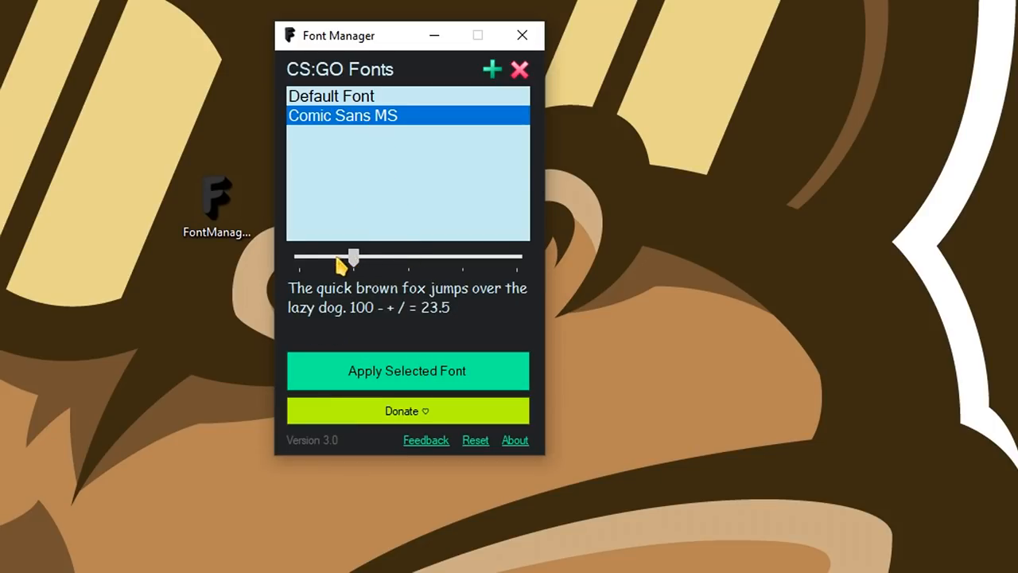
left_click_drag(354, 256, 464, 258)
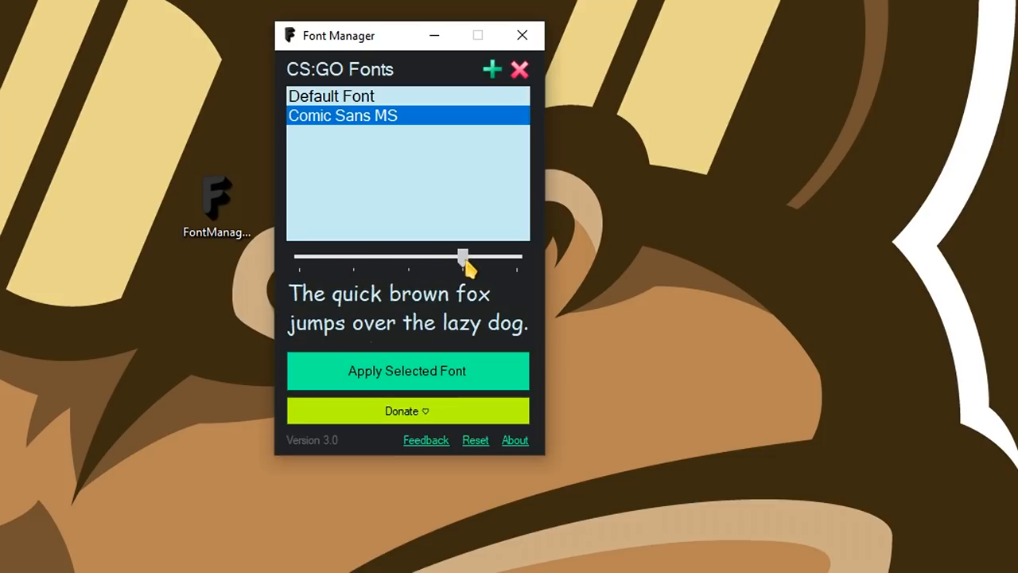
left_click_drag(465, 257, 408, 257)
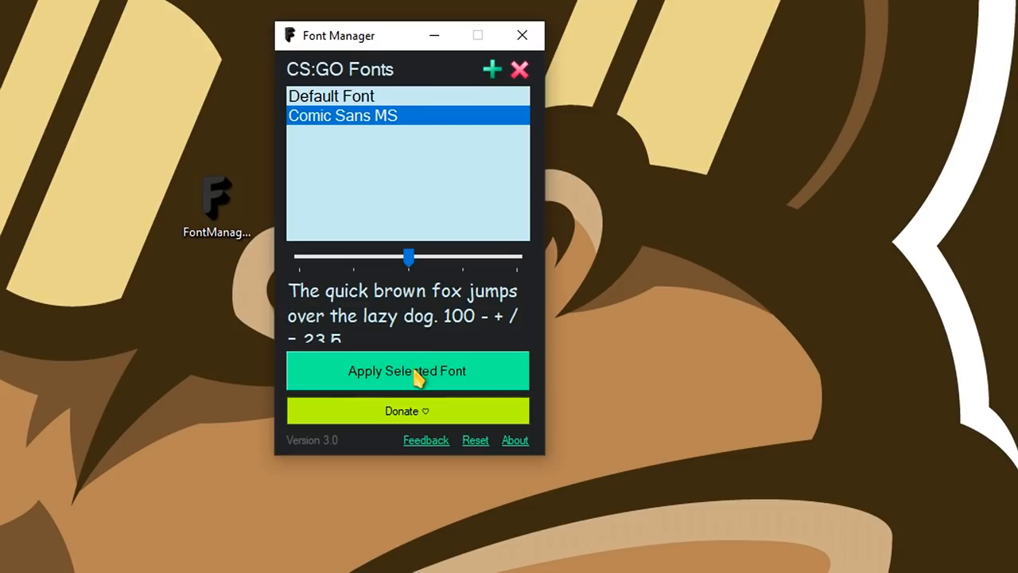
left_click(407, 371)
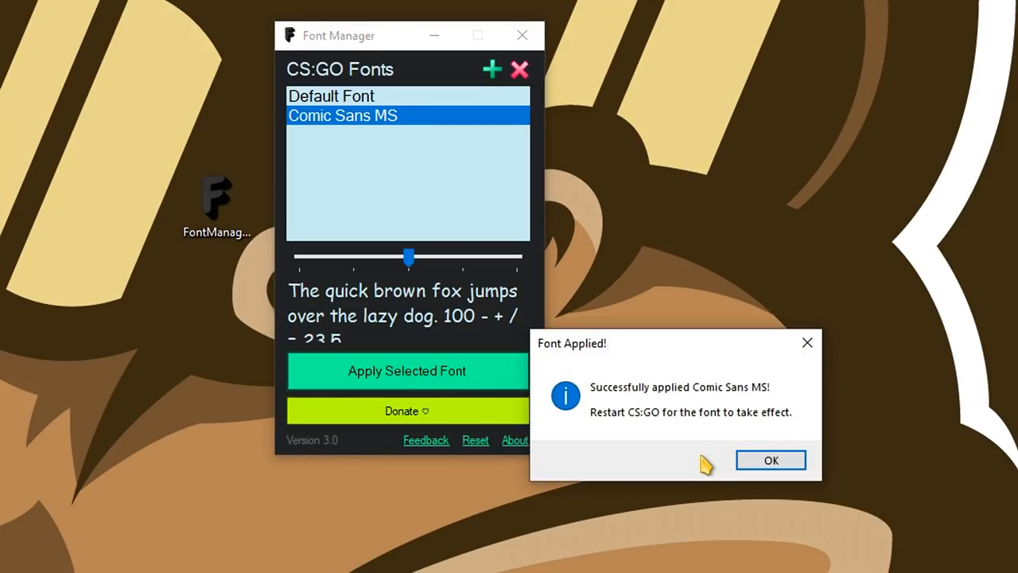
mouse_move(767, 433)
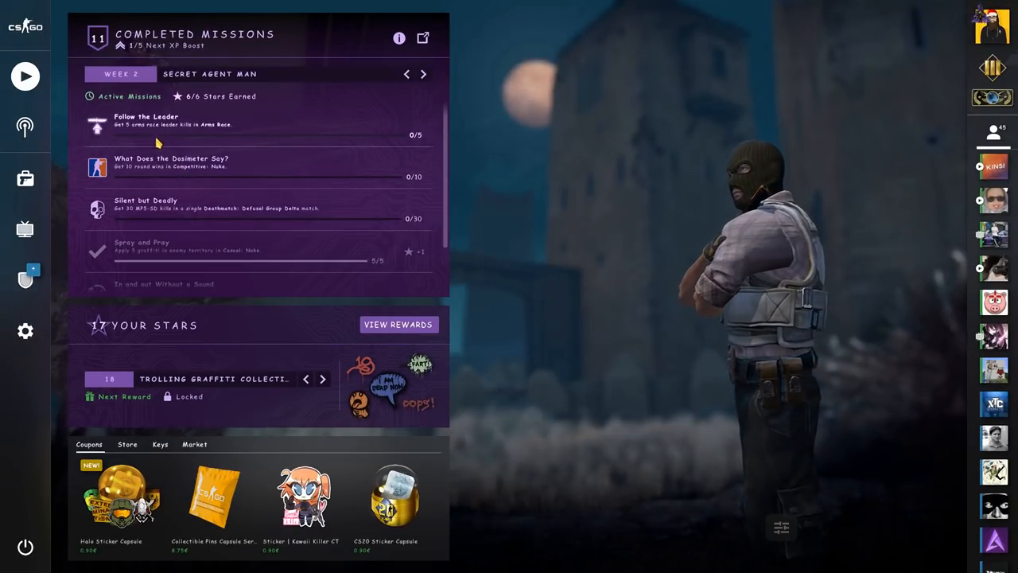
Check the missions panel text in CS:GO's main menu with the new font.
left_click(25, 77)
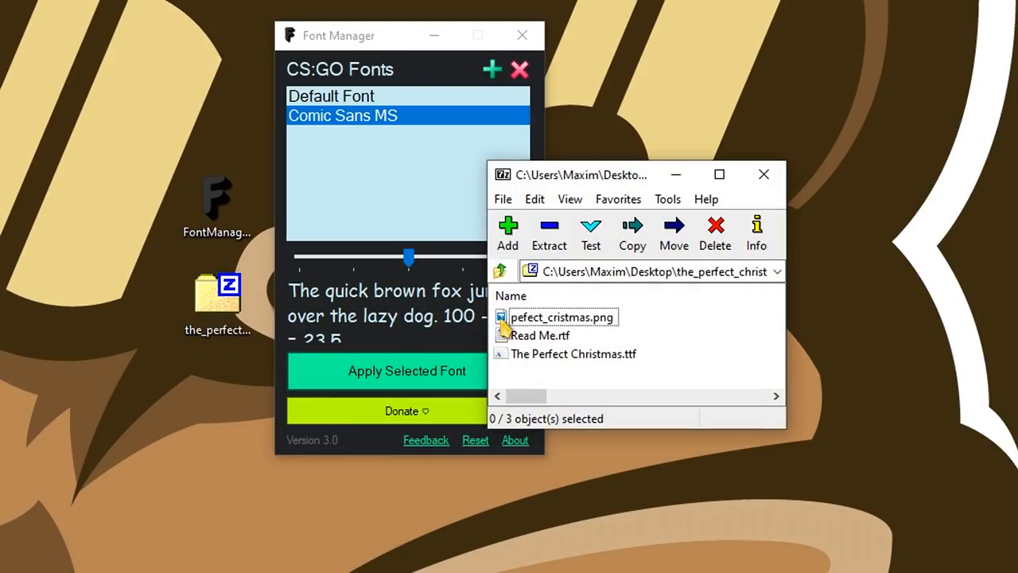
Add The Perfect Christmas.ttf from the 7-Zip archive and acknowledge the Font(s) Added message.
left_click(573, 354)
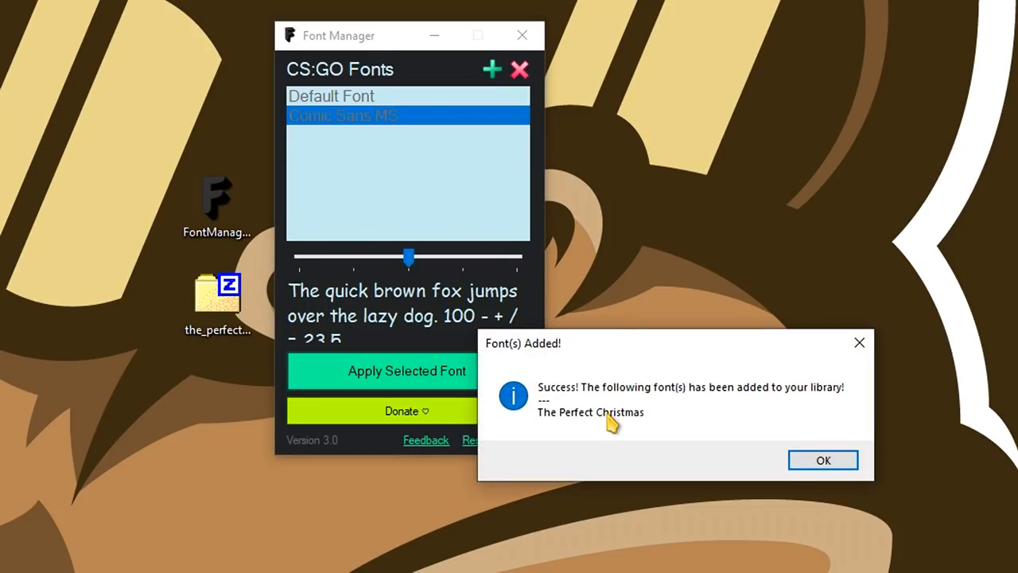
left_click(824, 460)
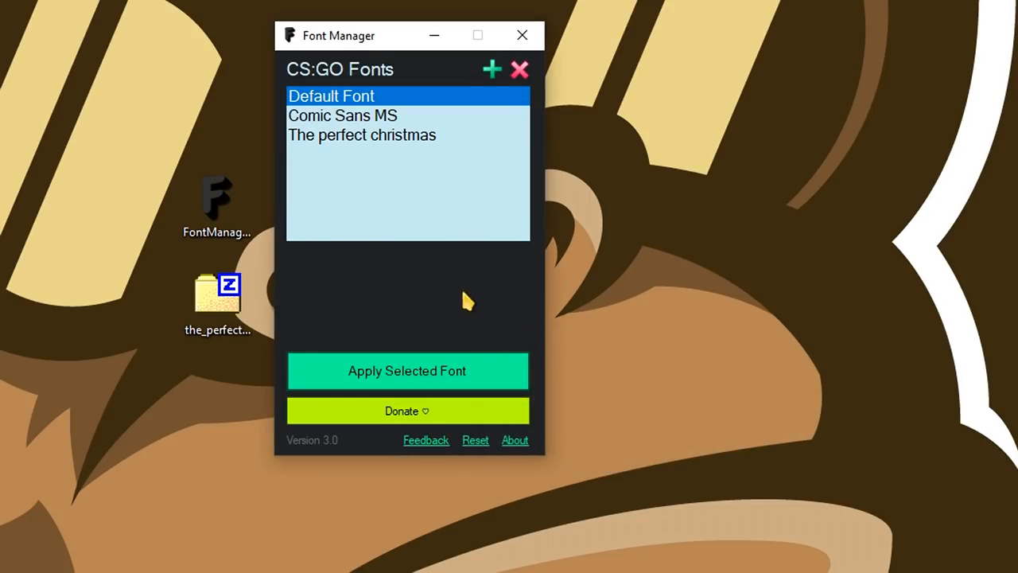
Preview The perfect christmas at the largest size and apply it to CS:GO, confirming the prompts.
left_click(362, 134)
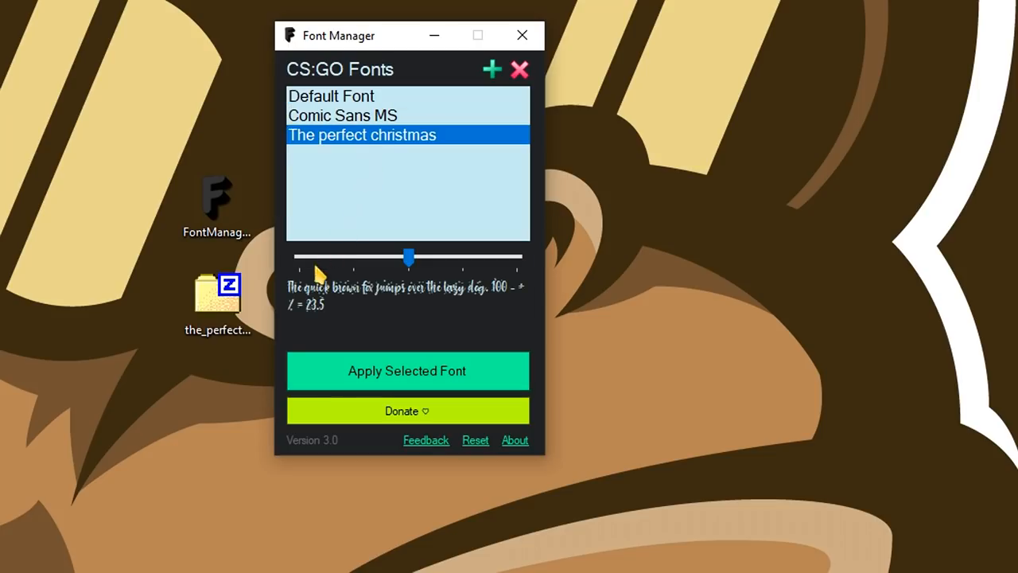
left_click_drag(408, 256, 464, 256)
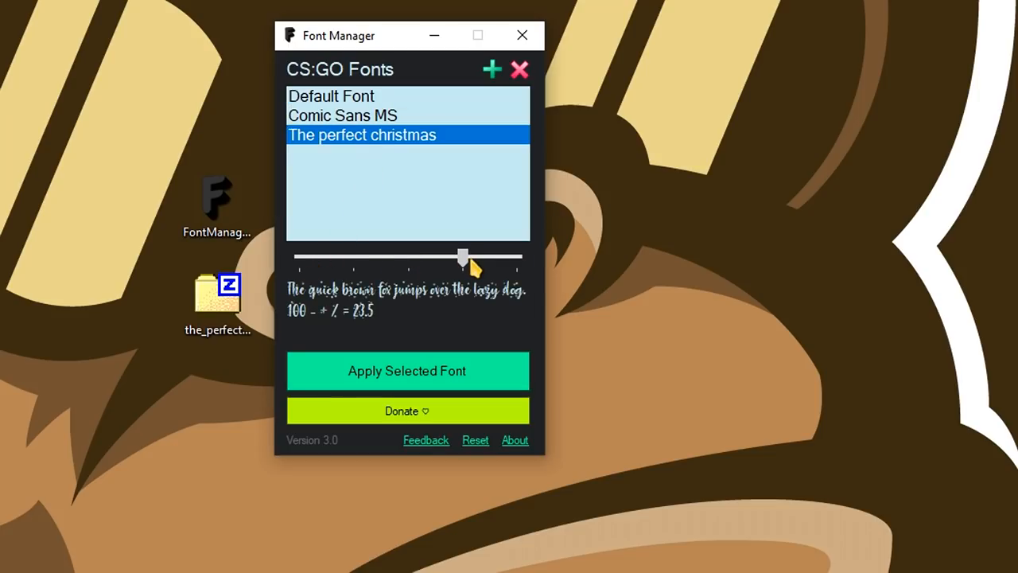
left_click_drag(463, 258, 517, 258)
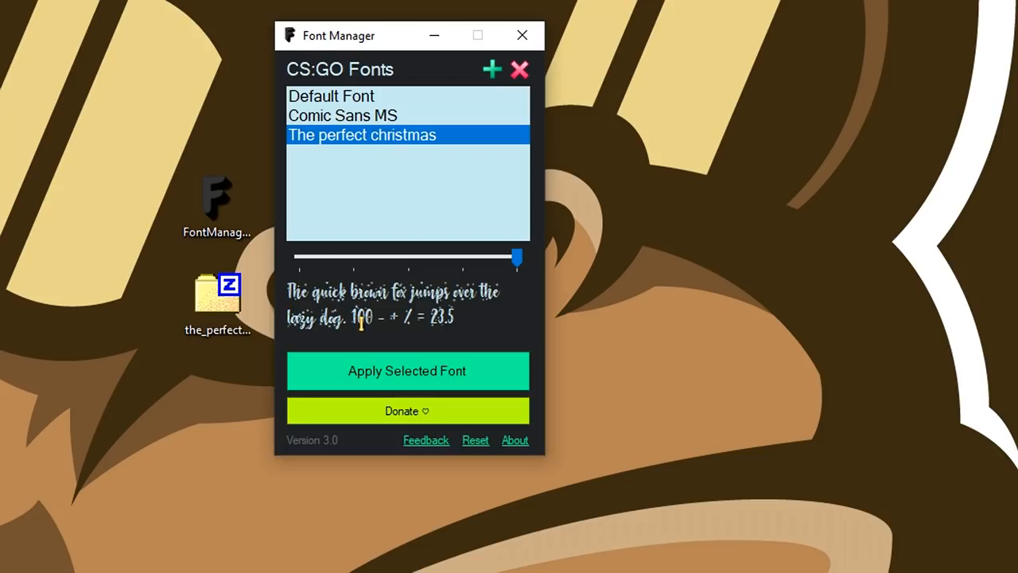
left_click(408, 371)
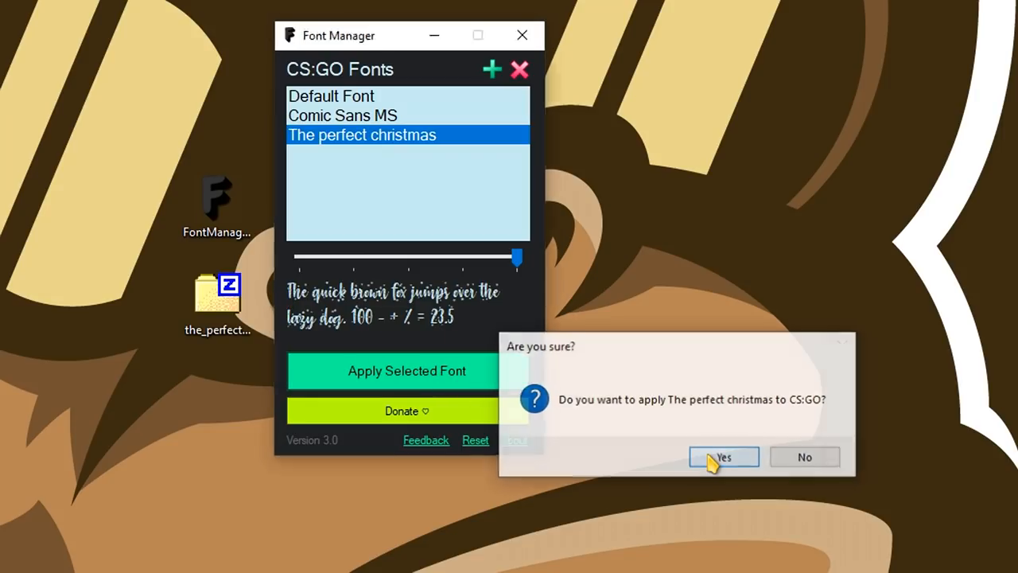
left_click(723, 456)
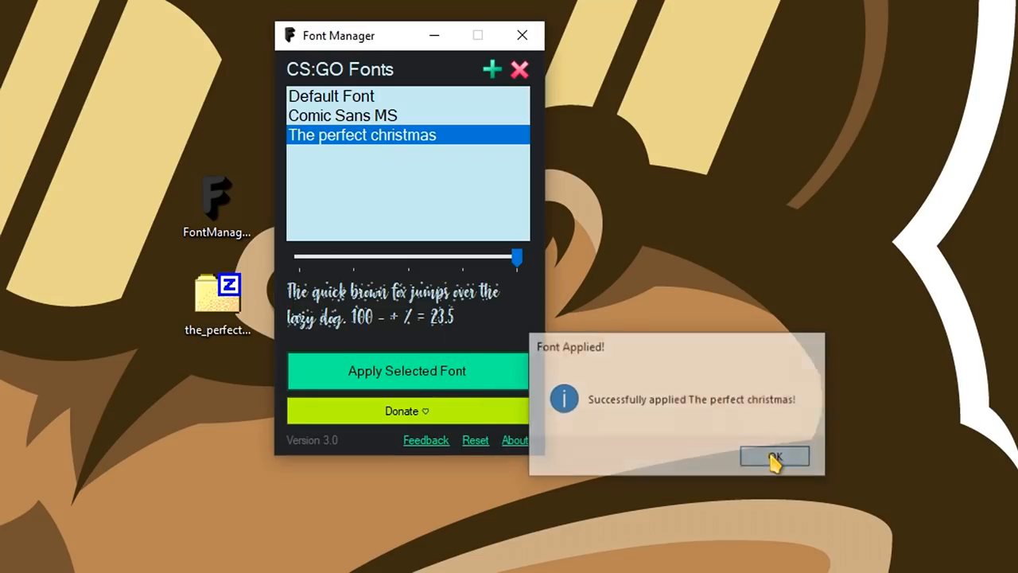
left_click(775, 455)
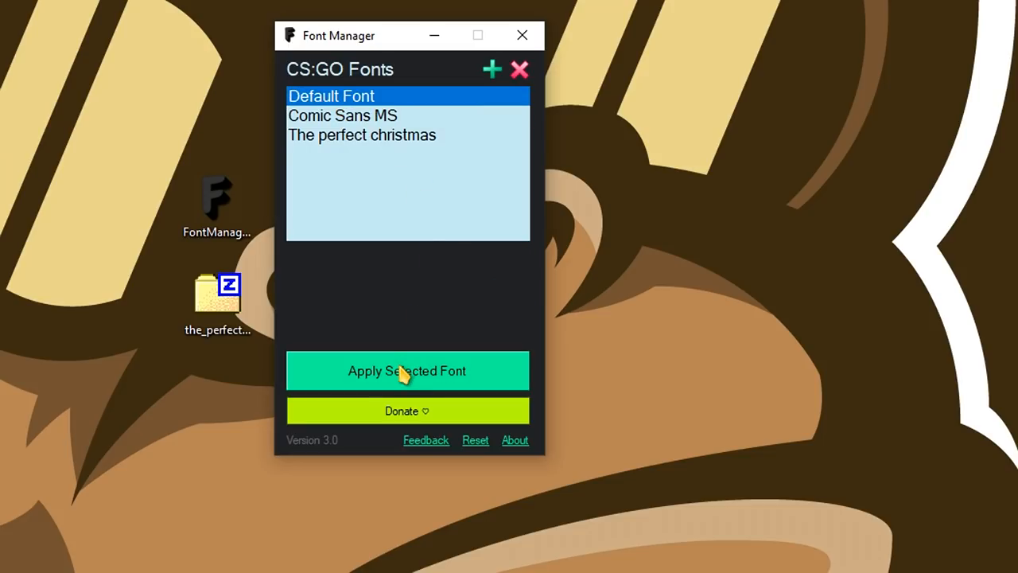
Reapply Default Font to CS:GO, keeping all three fonts in the library.
left_click(407, 371)
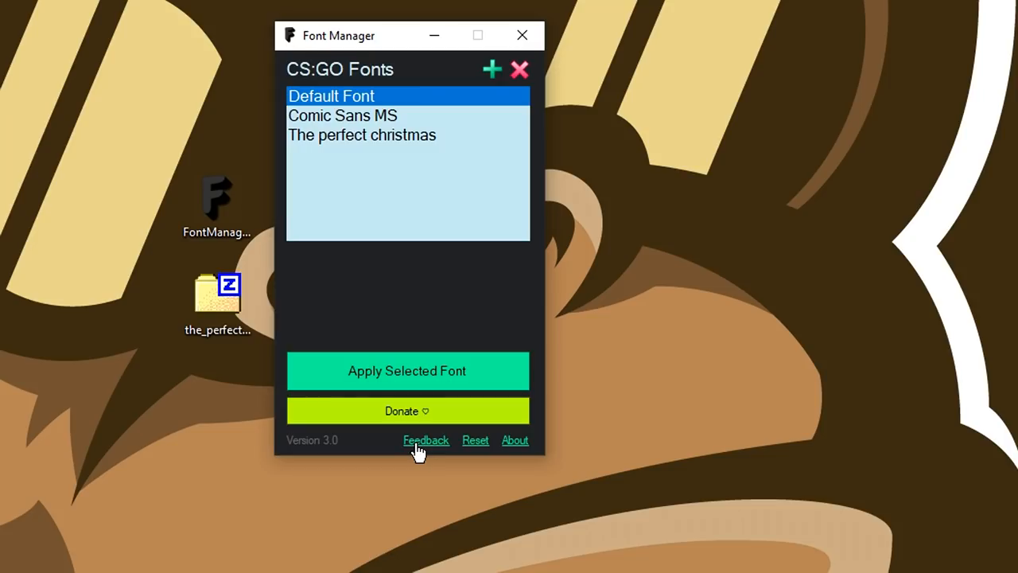
mouse_move(410, 433)
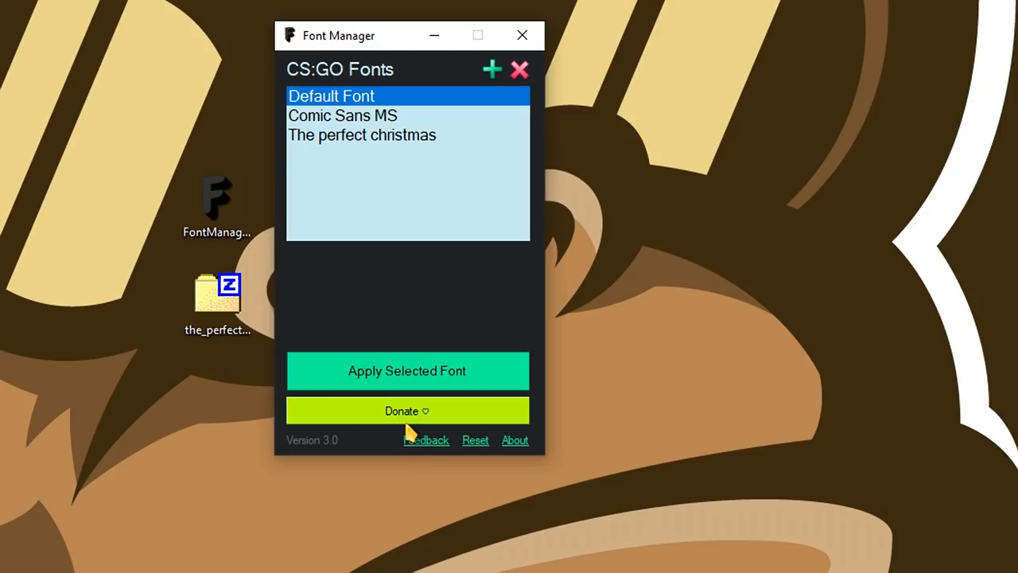